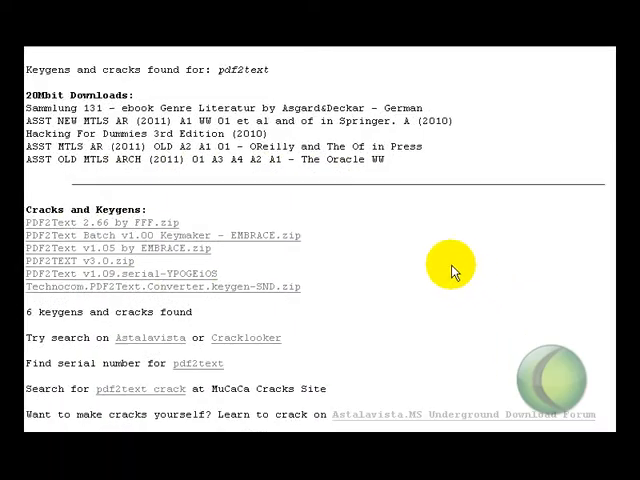
pyautogui.moveTo(444, 268)
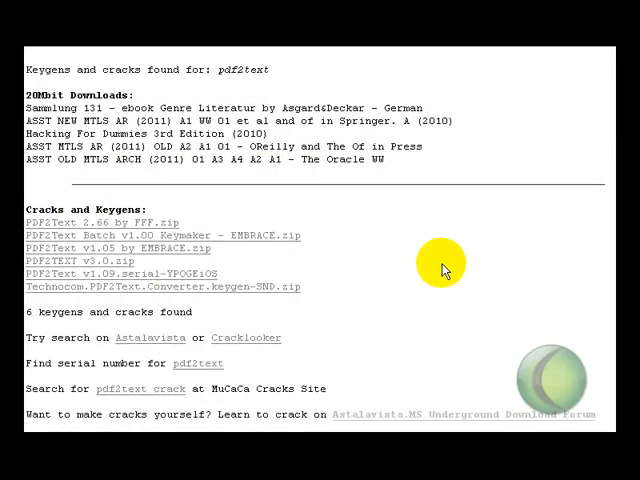
pyautogui.moveTo(432, 264)
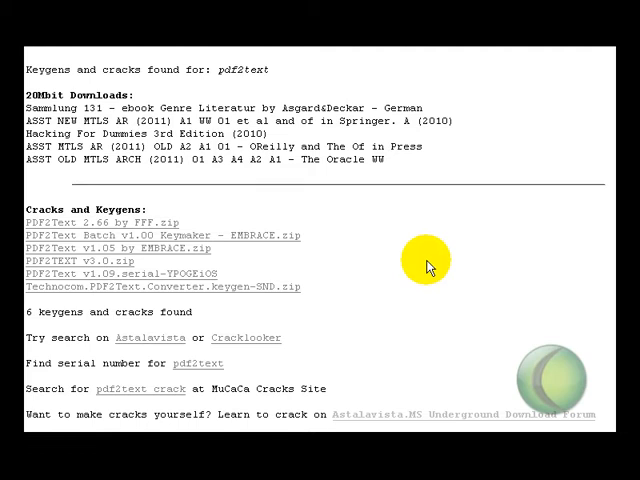
pyautogui.moveTo(412, 260)
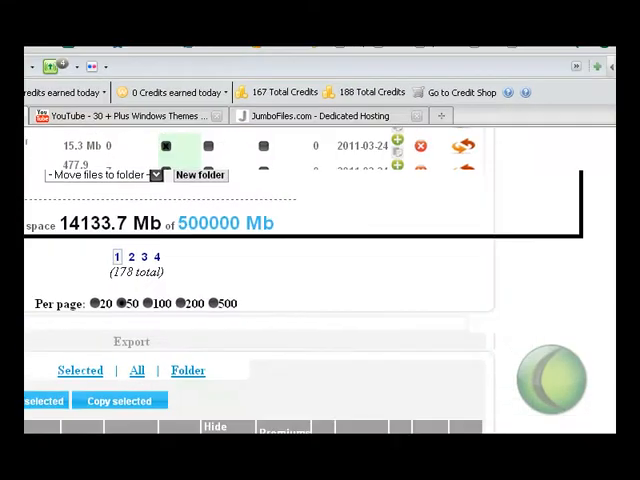
# Step: Open the Keygen Making Kit.rar download page from the JumboFiles stored-files list
pyautogui.scroll(-3)
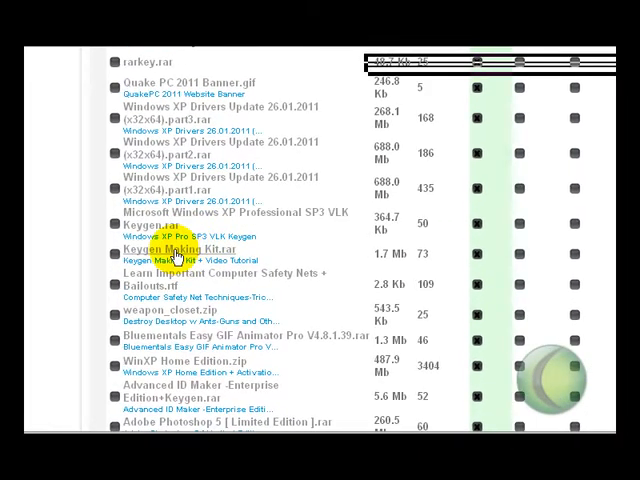
pyautogui.click(188, 250)
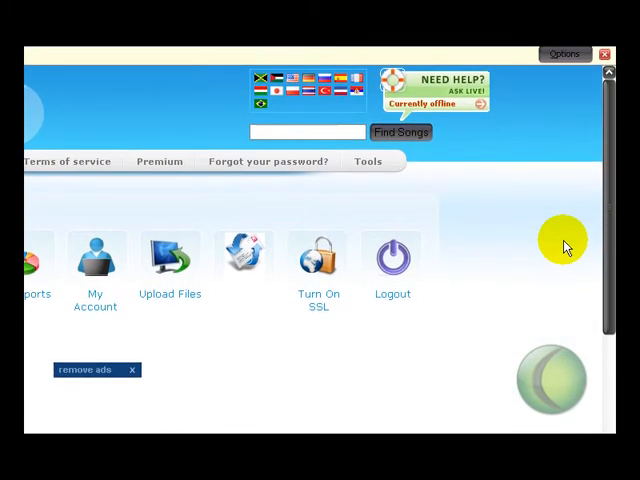
# Step: Scroll past the ad banners and fake DOWNLOAD buttons to reach the real Keygen Making Kit.rar link
pyautogui.scroll(-3)
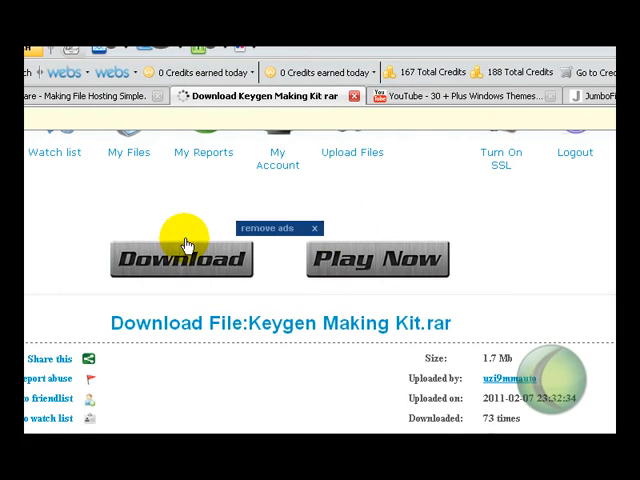
pyautogui.moveTo(338, 210)
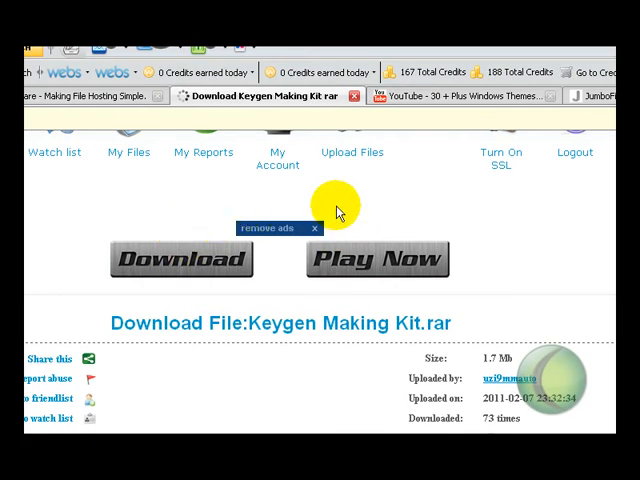
pyautogui.moveTo(288, 220)
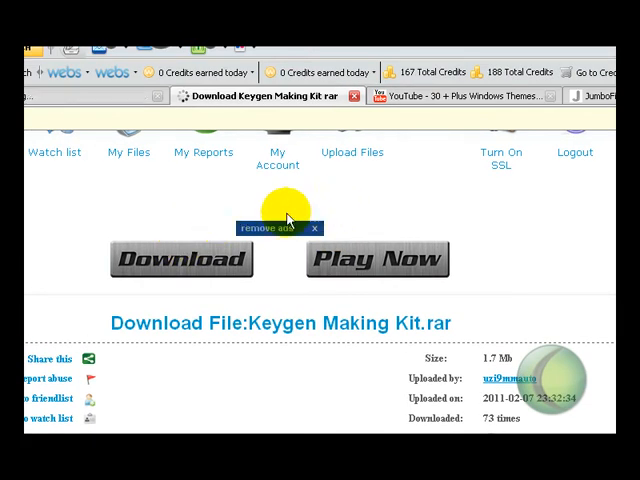
pyautogui.scroll(-3)
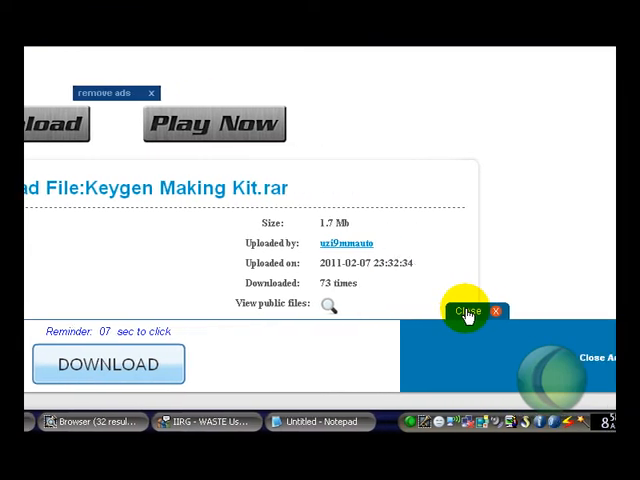
pyautogui.scroll(-3)
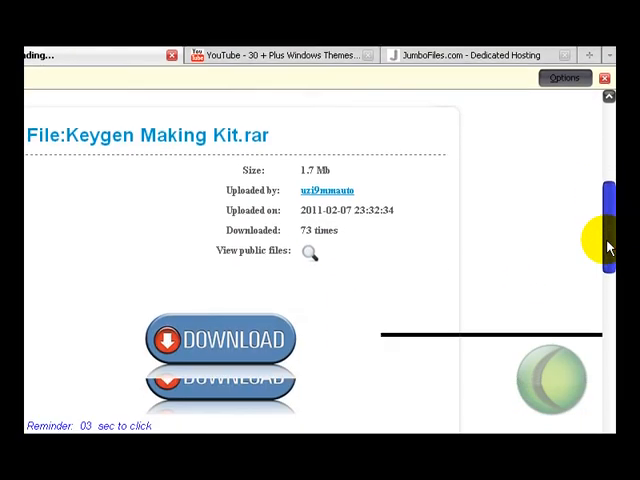
pyautogui.scroll(-3)
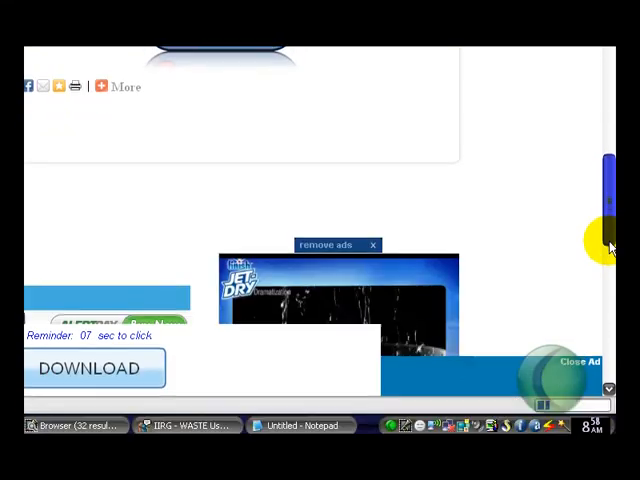
pyautogui.scroll(-3)
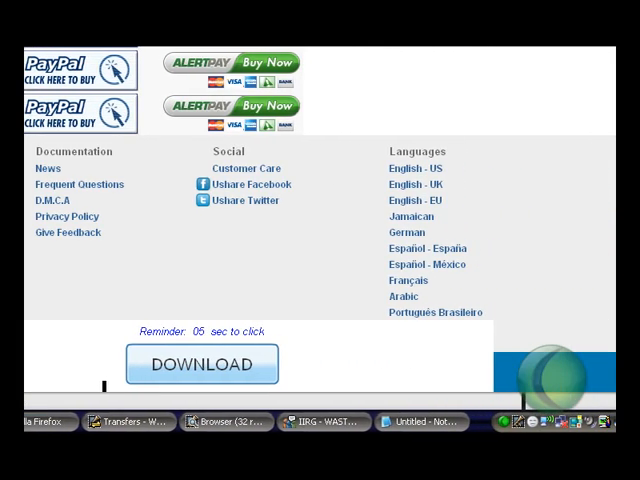
pyautogui.click(200, 364)
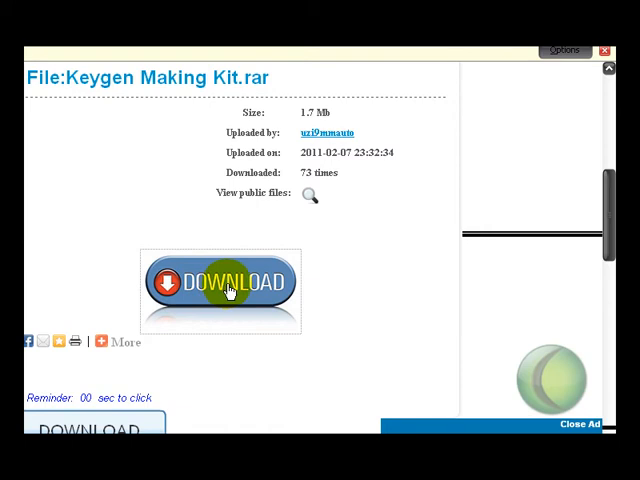
# Step: Download Keygen Making Kit.rar from the genuine link and save it via Firefox's dialog
pyautogui.click(228, 288)
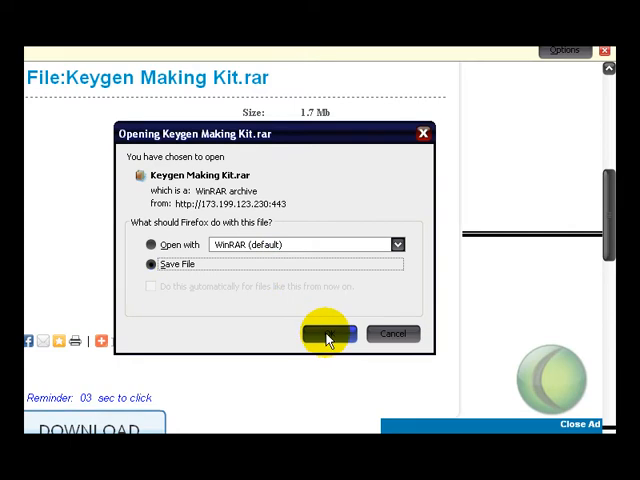
pyautogui.click(332, 332)
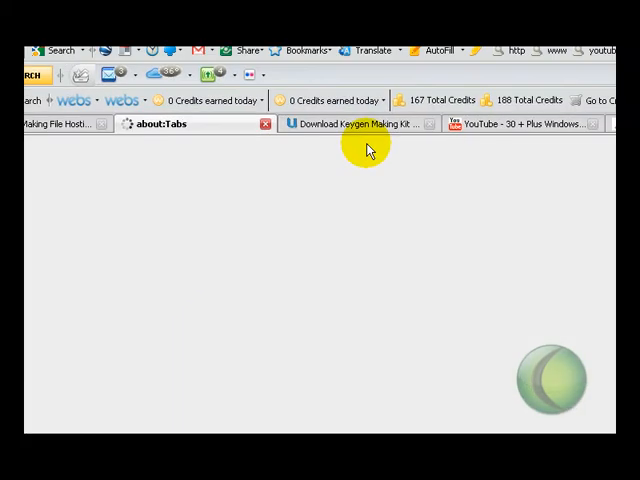
pyautogui.moveTo(304, 198)
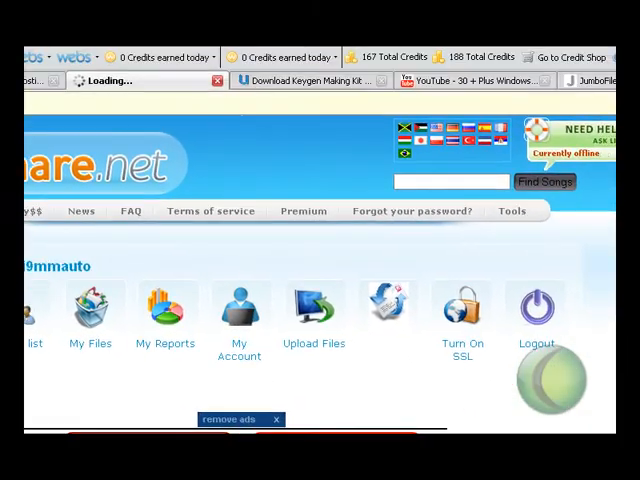
# Step: Scroll past the ads and start the WinXP Home Edition.zip download
pyautogui.scroll(-3)
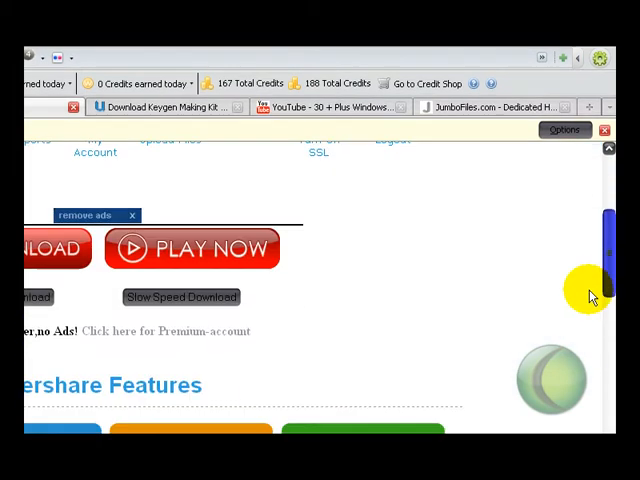
pyautogui.scroll(-3)
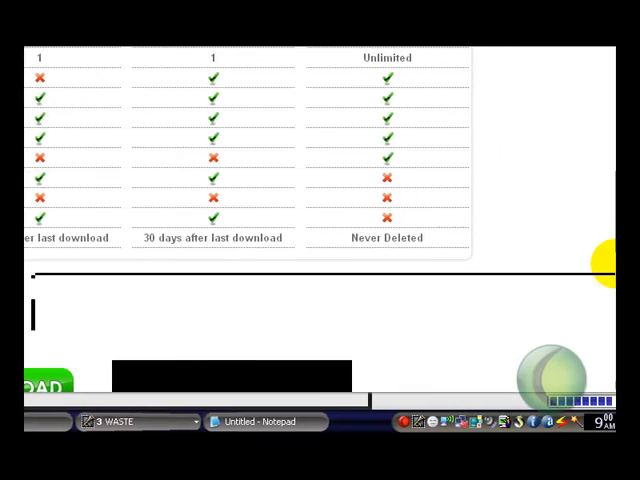
pyautogui.scroll(-3)
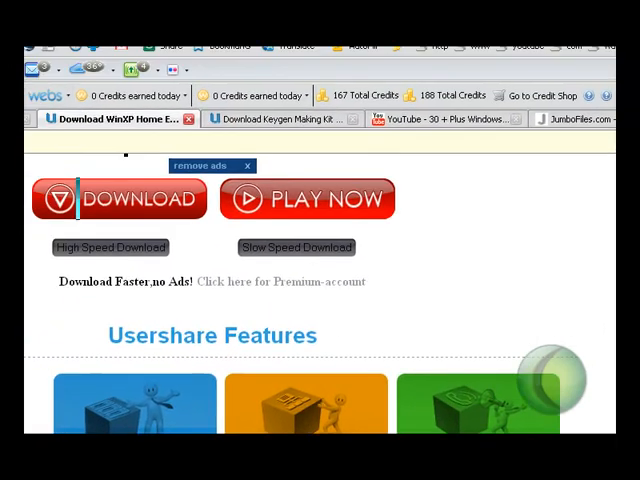
pyautogui.click(120, 198)
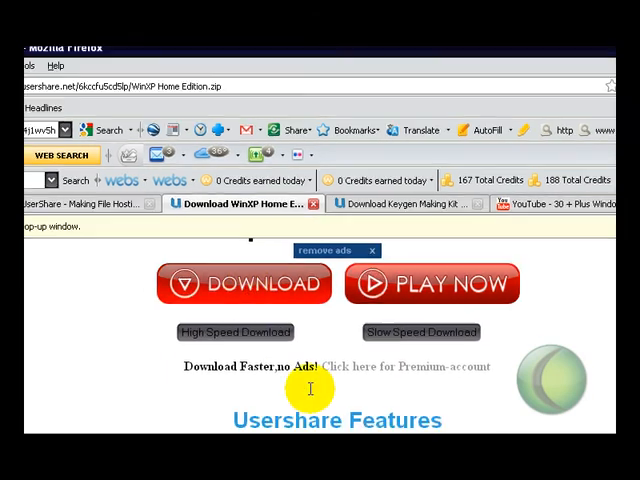
# Step: Follow the Slow Speed Download free link beneath the Download/Play Now banners
pyautogui.scroll(-3)
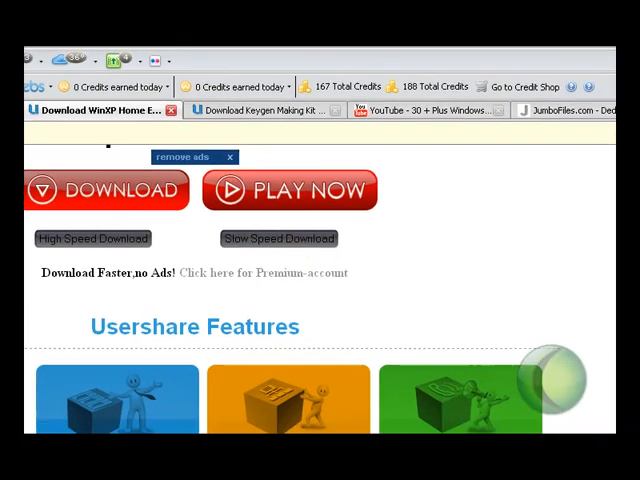
pyautogui.scroll(-3)
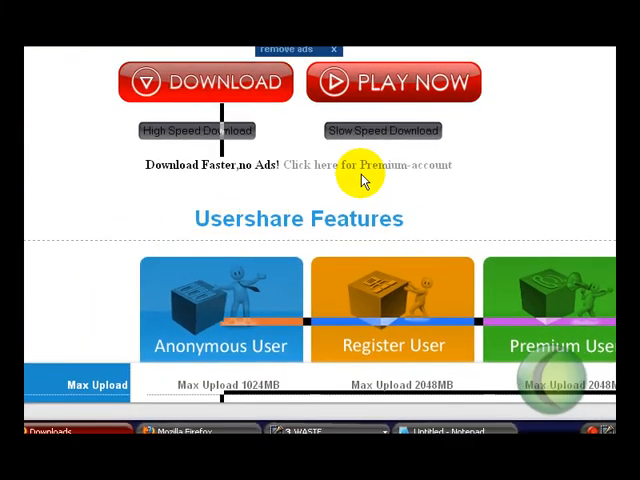
pyautogui.moveTo(350, 150)
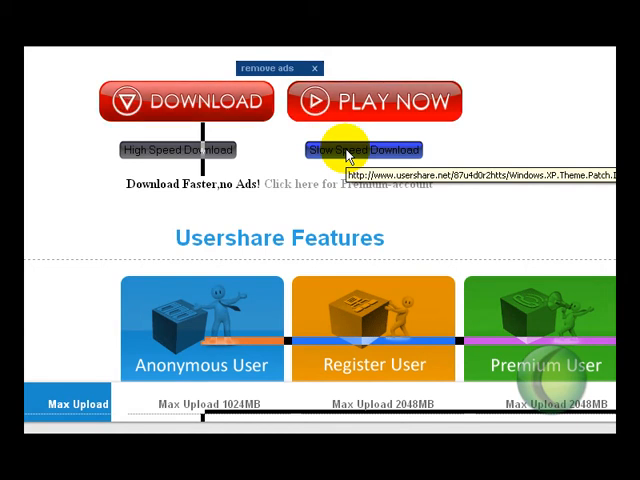
pyautogui.click(346, 148)
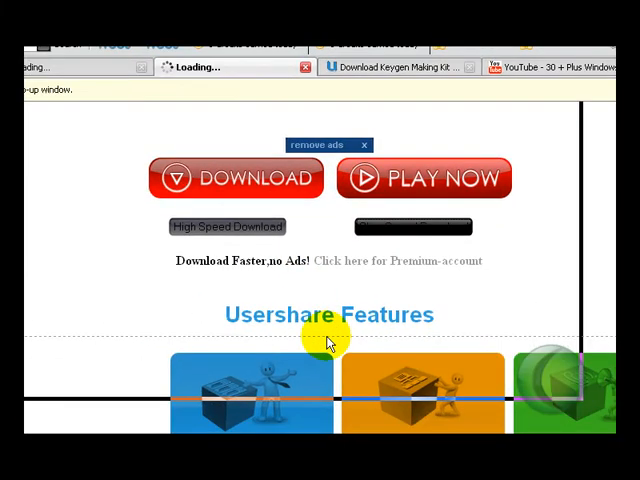
# Step: Scroll through the JumboFiles My Files table of uploaded archives
pyautogui.scroll(-3)
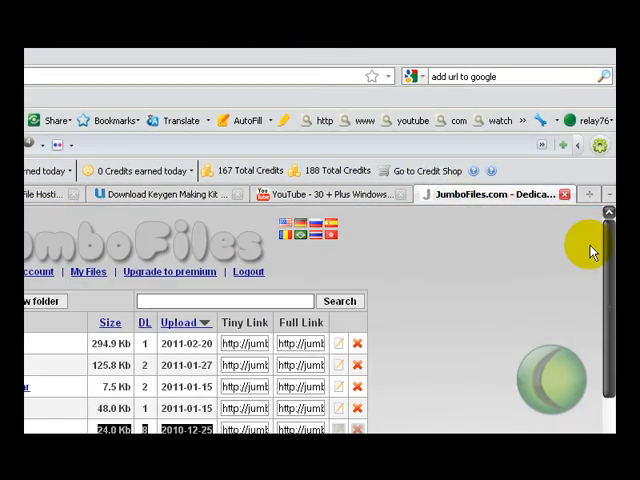
pyautogui.scroll(-3)
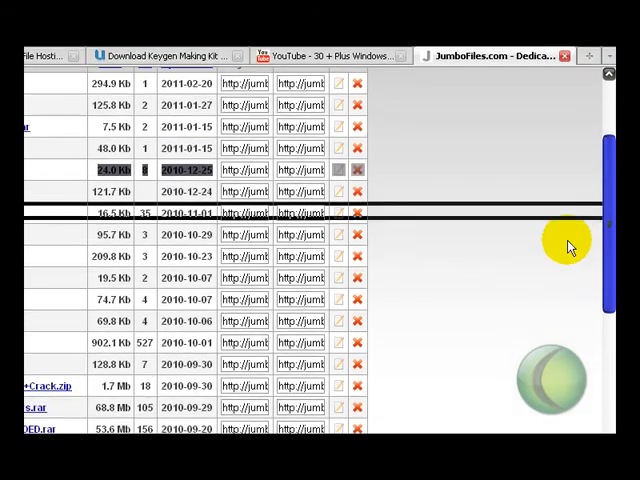
pyautogui.scroll(-3)
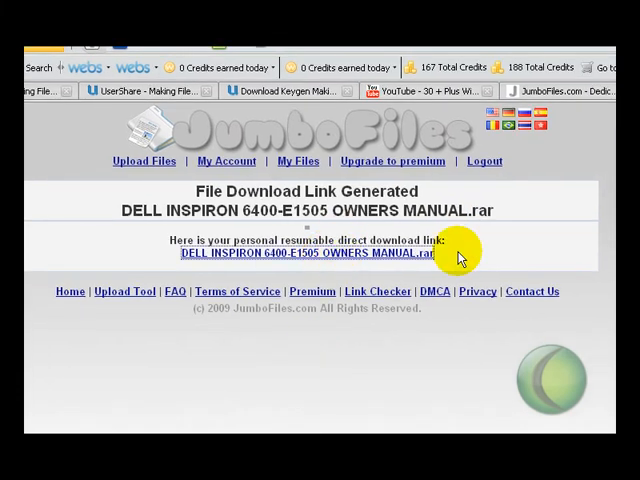
# Step: Download DELL INSPIRON 6400-E1505 OWNERS MANUAL.rar via the direct link and save it to disk
pyautogui.click(308, 252)
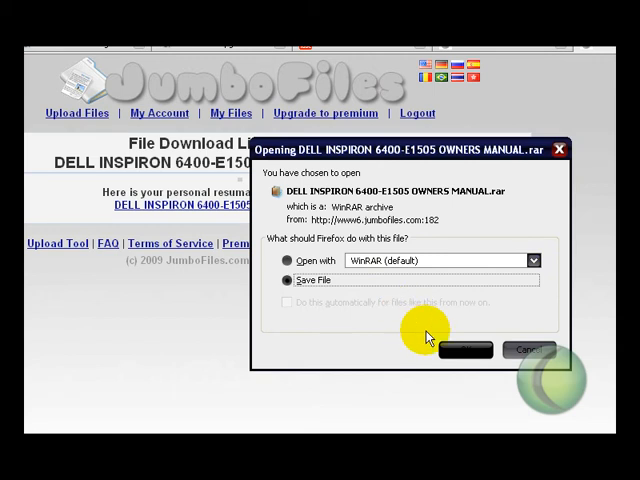
pyautogui.click(528, 348)
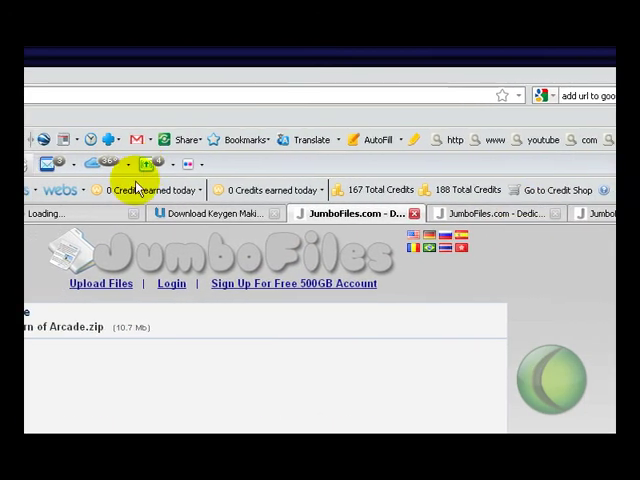
# Step: Scroll the JumboFiles page for Microsoft Return of Arcade.zip while its download link generates
pyautogui.scroll(-3)
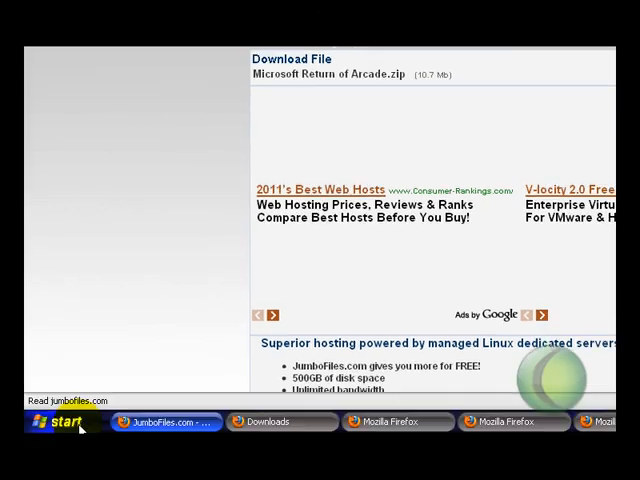
pyautogui.moveTo(432, 190)
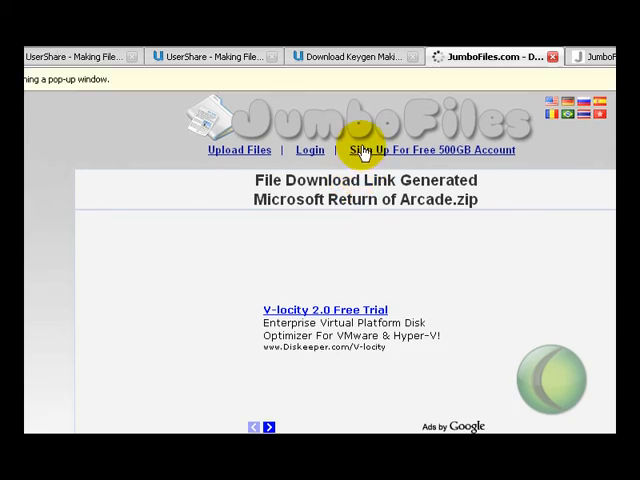
pyautogui.moveTo(416, 204)
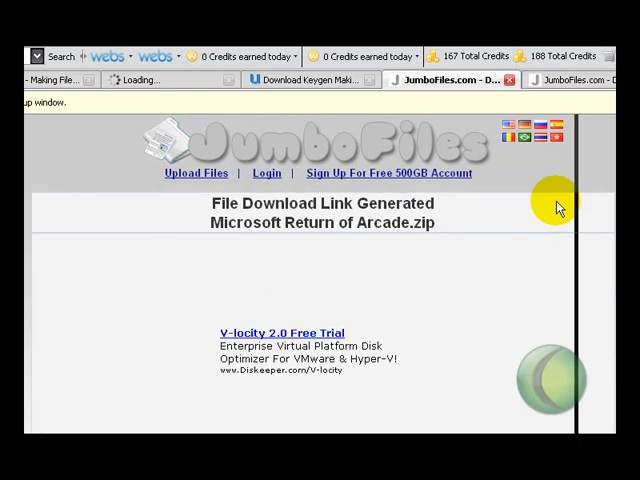
pyautogui.moveTo(200, 278)
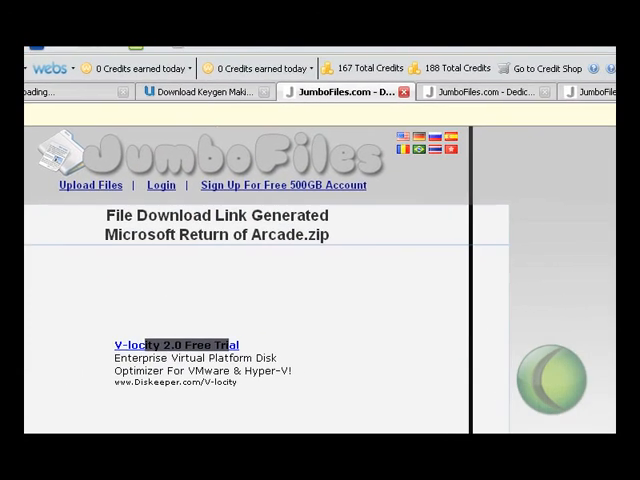
# Step: Start the real Microsoft Return of Arcade.zip download from the grey button below the Vistaprint ad
pyautogui.scroll(-3)
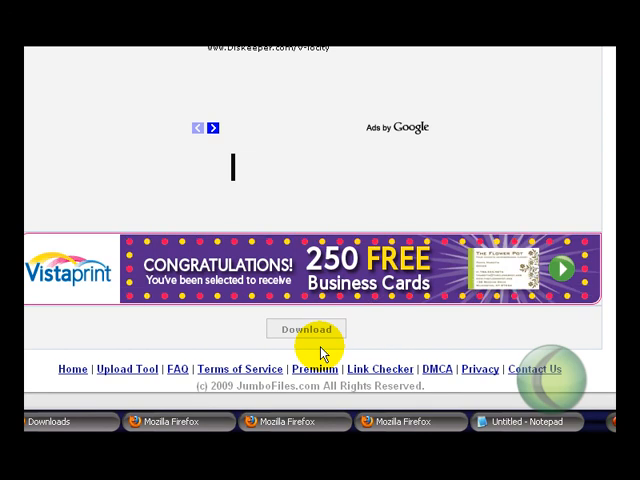
pyautogui.click(306, 328)
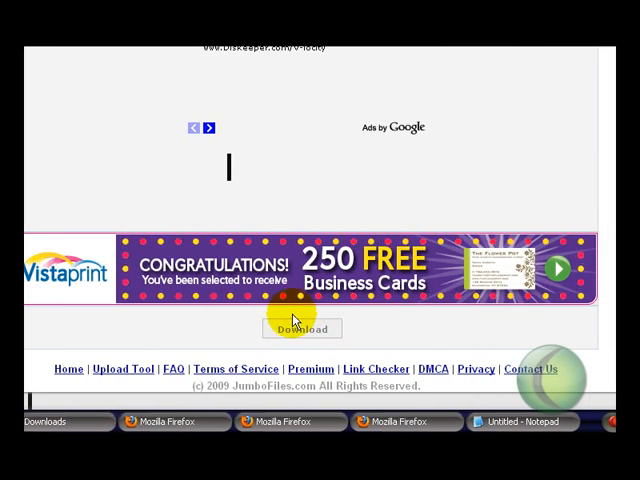
pyautogui.click(304, 328)
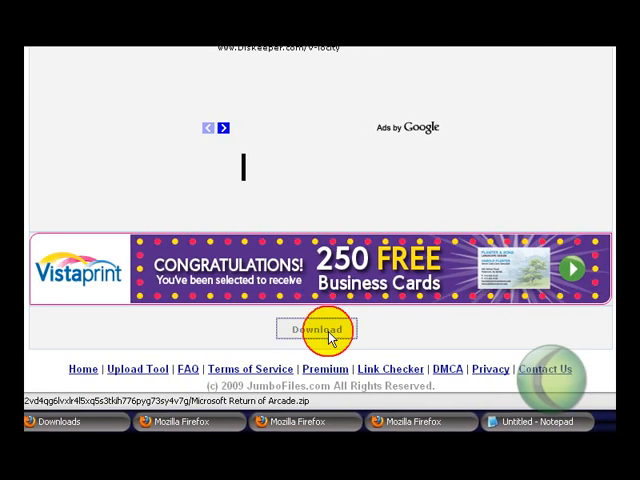
# Step: Retry the arcade zip download after it stalls, then switch to another Firefox window
pyautogui.scroll(-3)
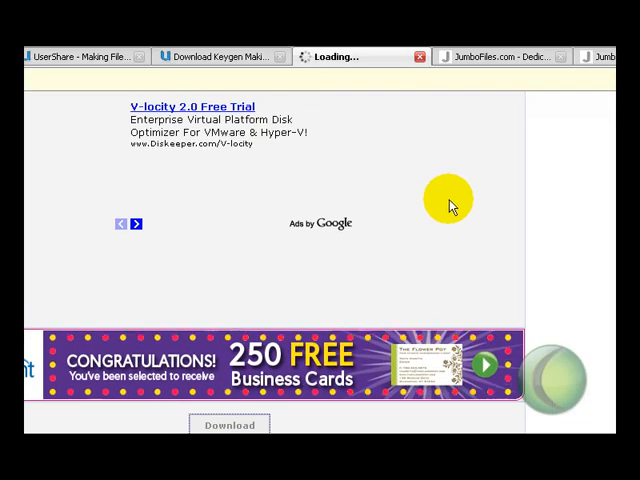
pyautogui.scroll(-3)
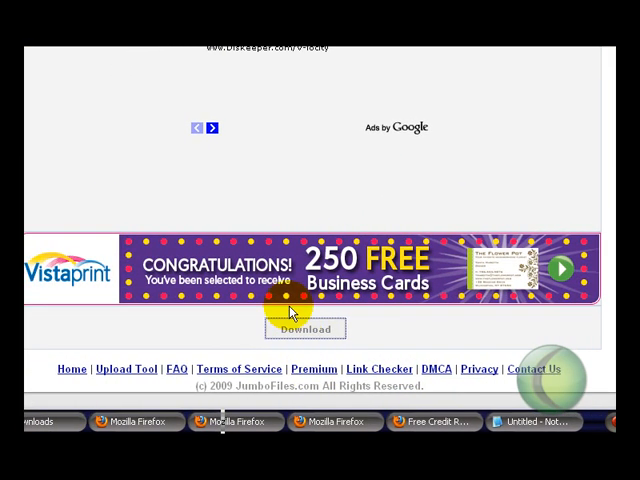
pyautogui.click(304, 328)
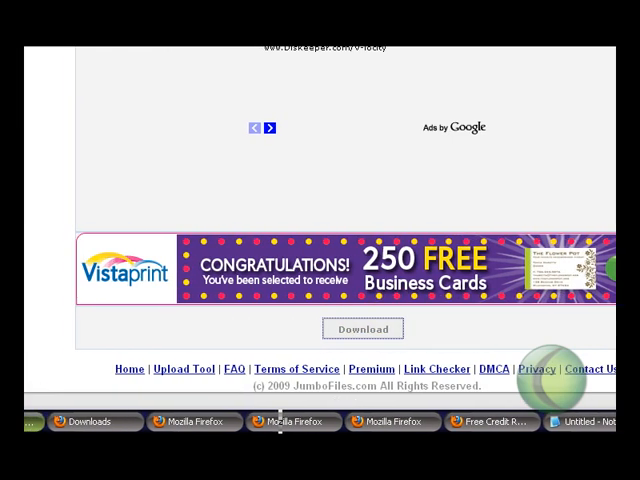
pyautogui.click(364, 328)
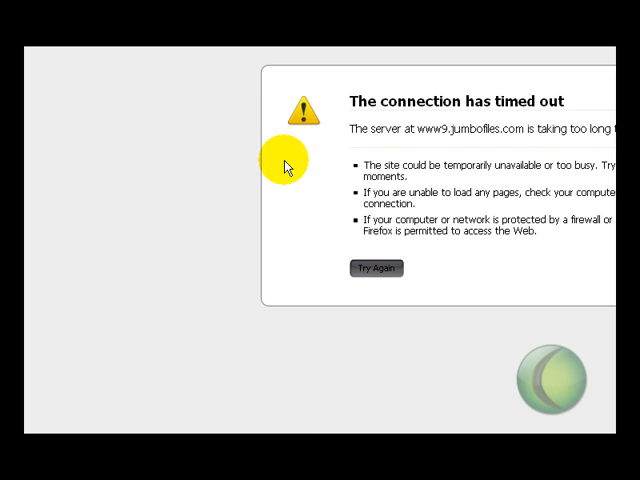
pyautogui.moveTo(340, 156)
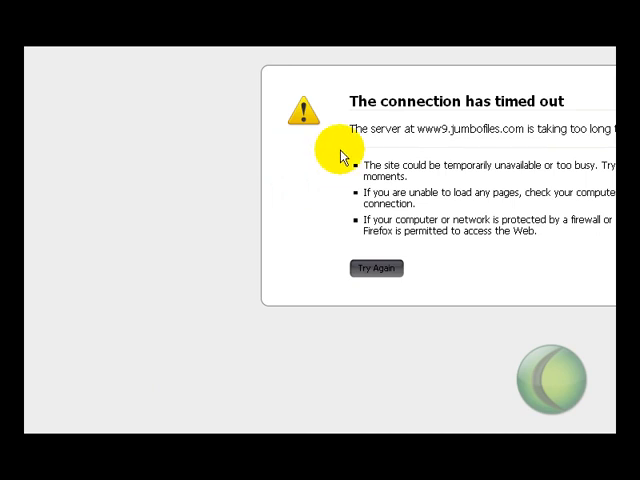